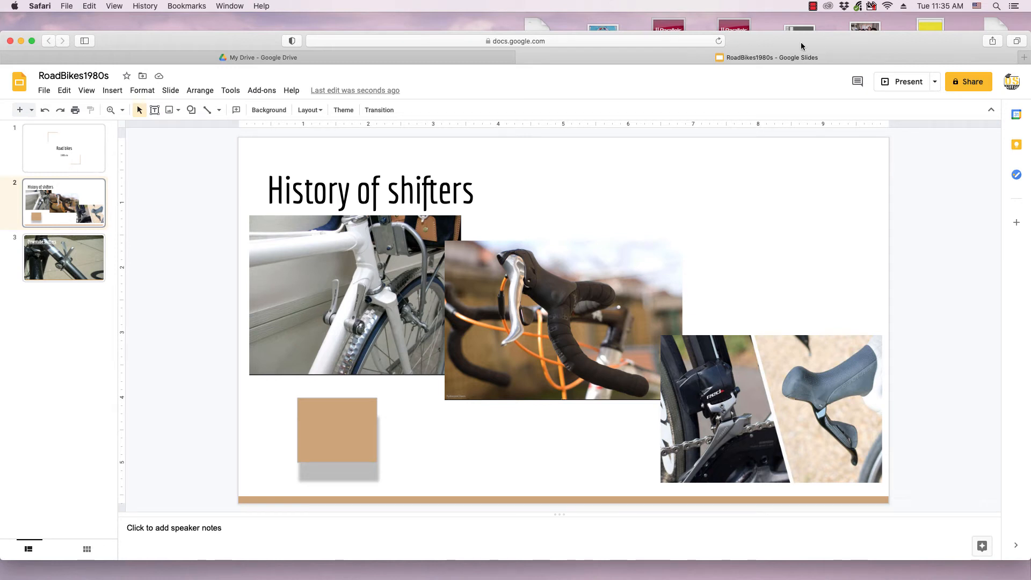
mouse_move(408, 438)
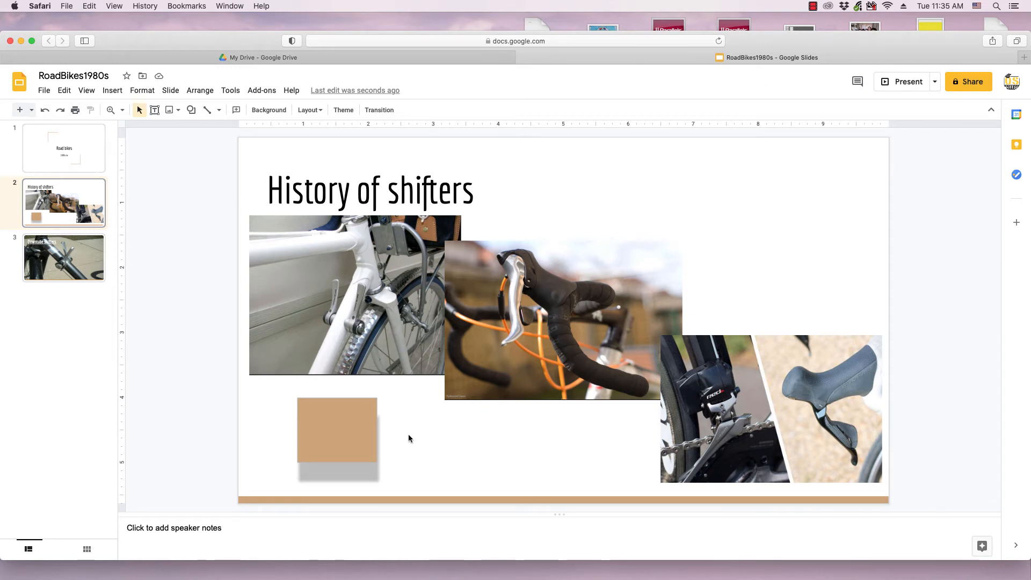
mouse_move(404, 439)
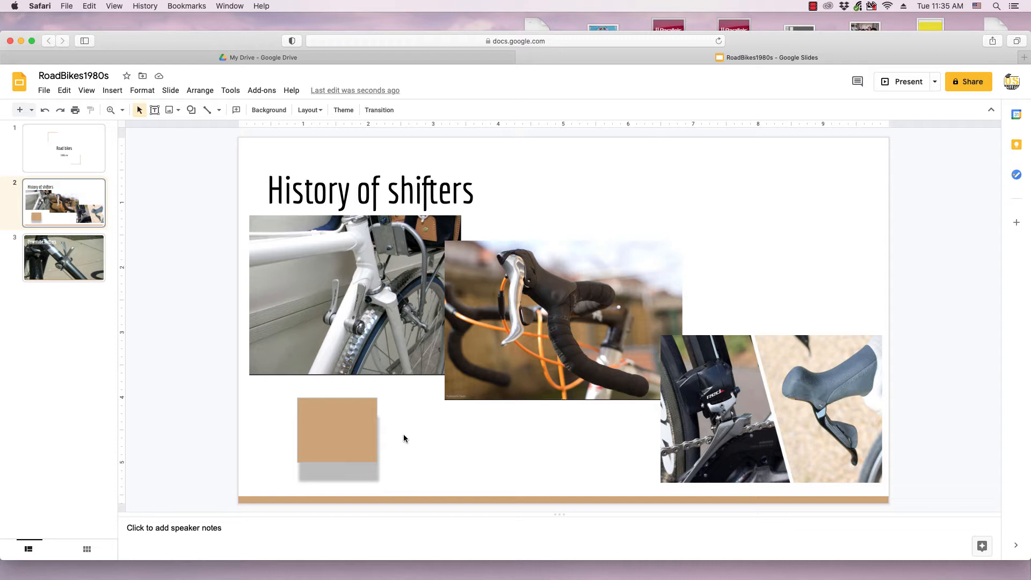
mouse_move(377, 443)
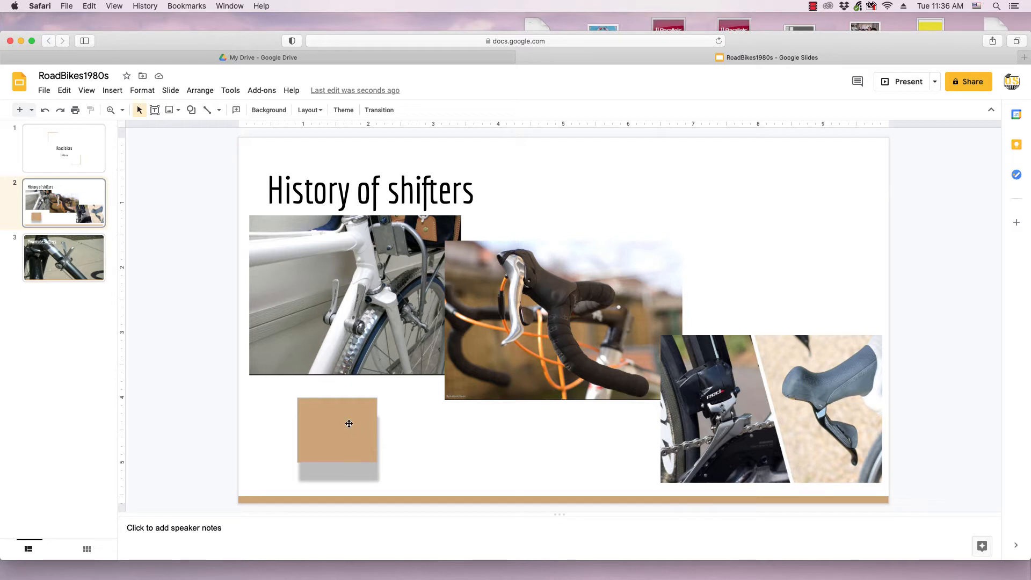
mouse_move(290, 421)
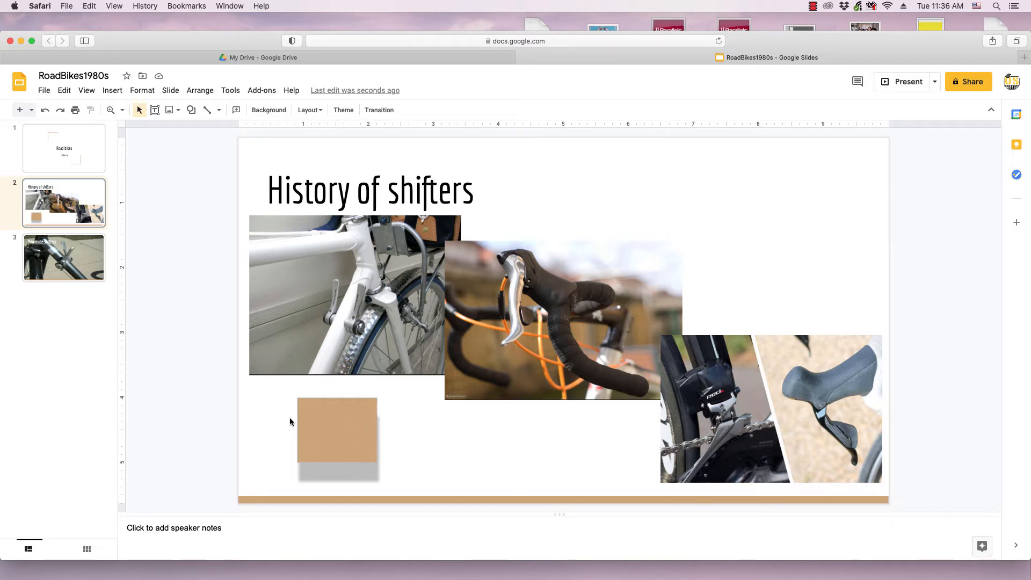
mouse_move(290, 412)
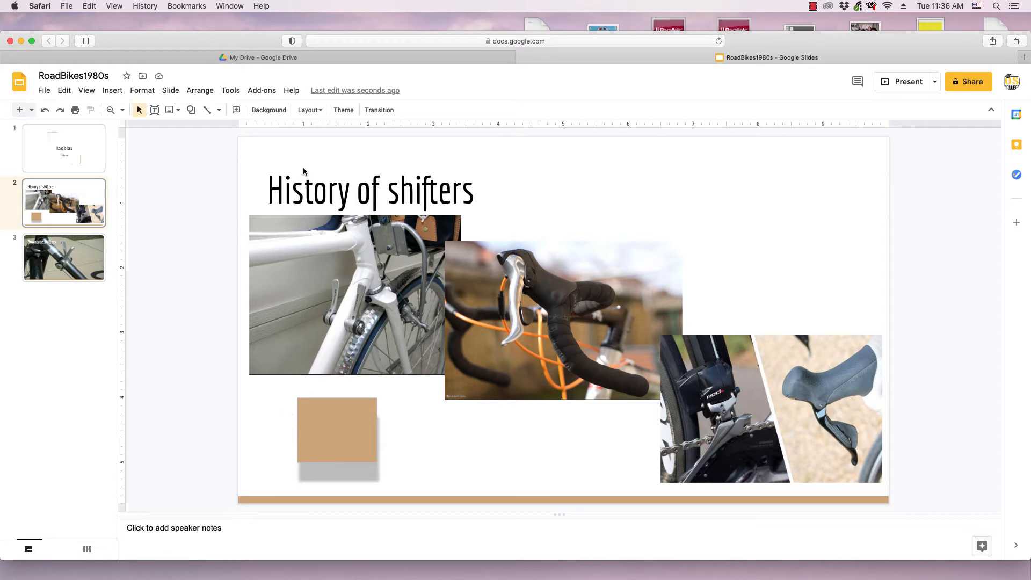
mouse_move(309, 162)
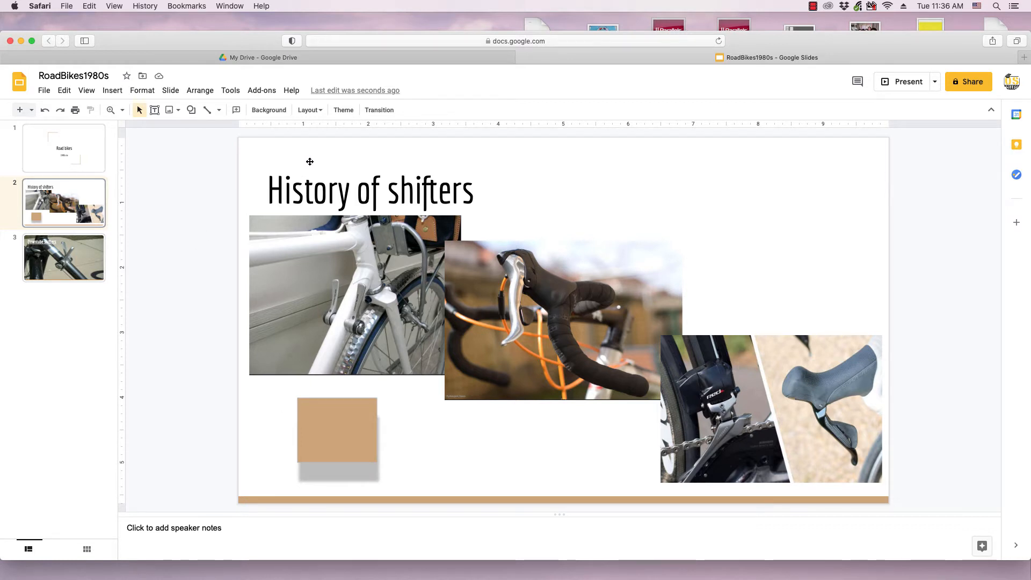
mouse_move(155, 110)
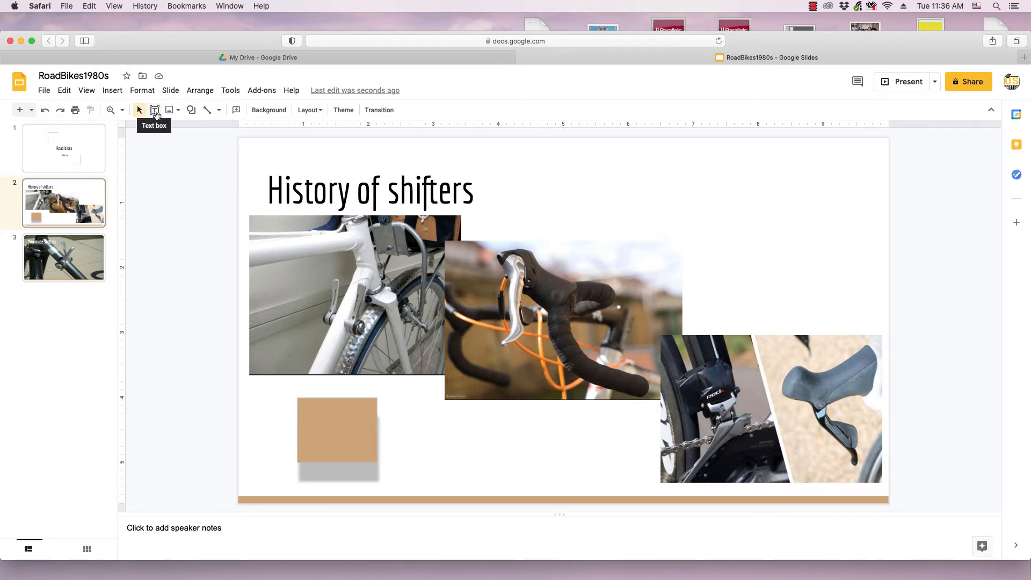
mouse_move(466, 114)
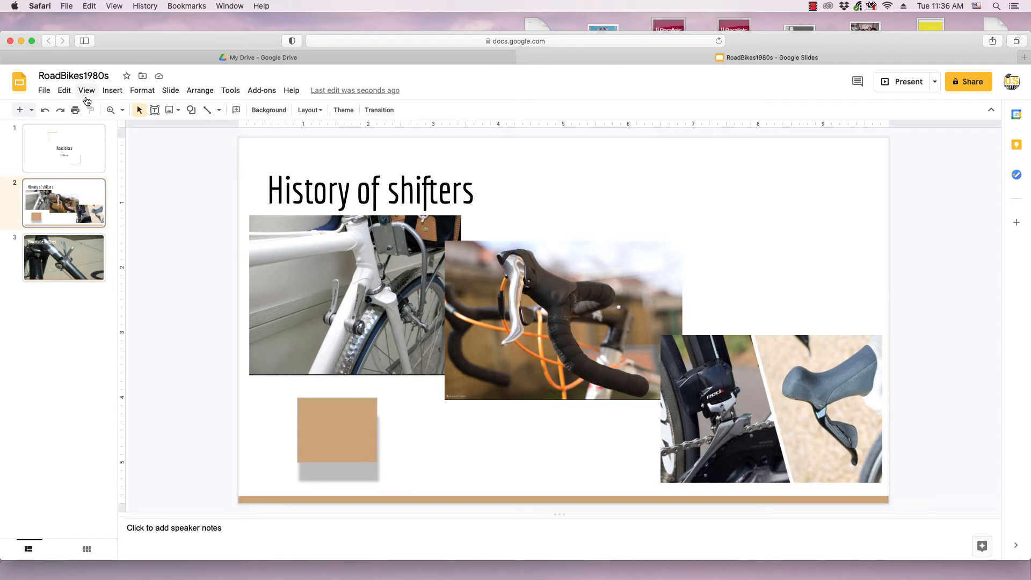
Pick Text box from the Insert menu to start a new text box.
left_click(112, 90)
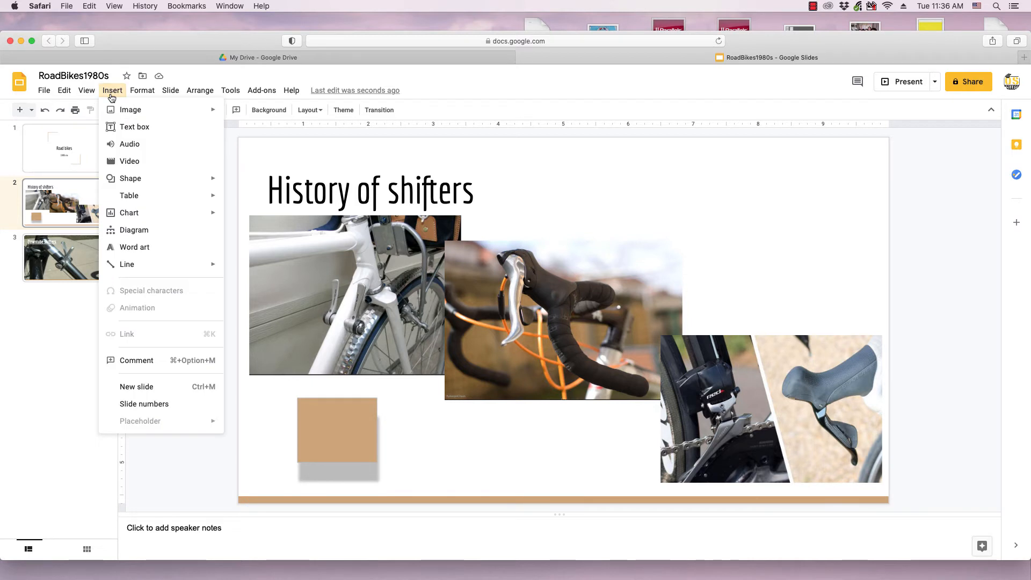
mouse_move(134, 126)
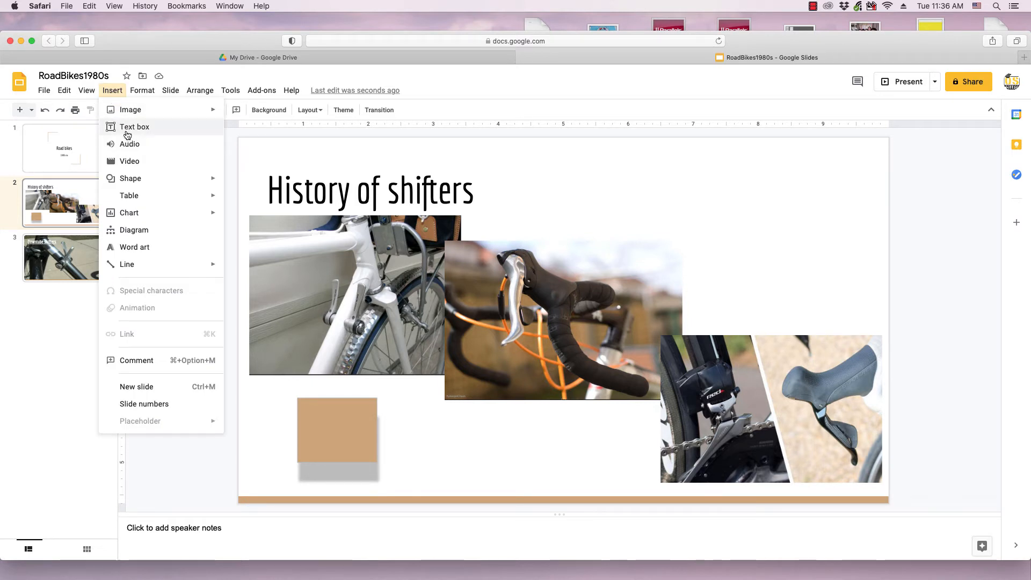
left_click(134, 126)
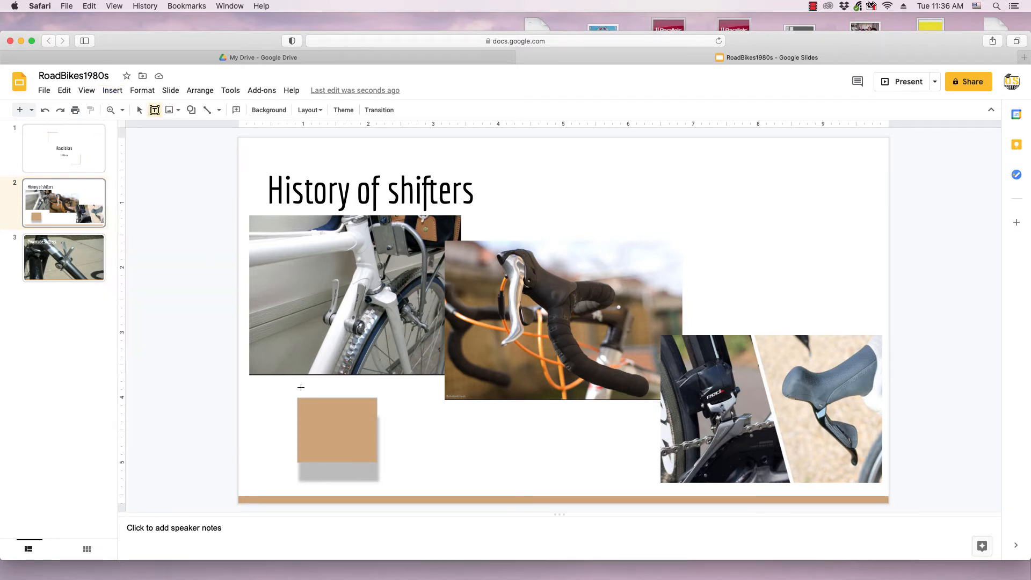
mouse_move(304, 401)
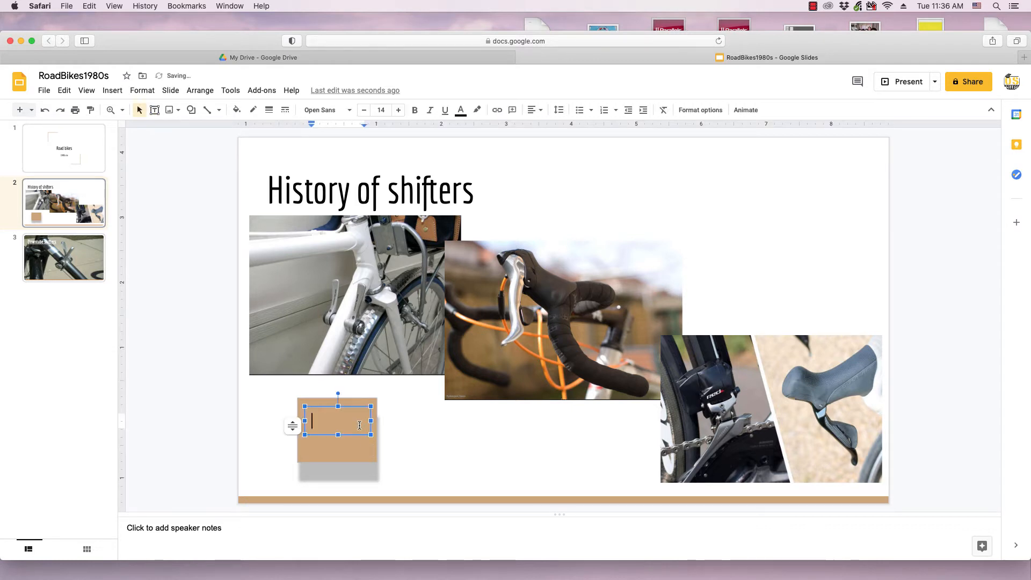
Enter 'Test' in a new text box over the tan square.
type("Test")
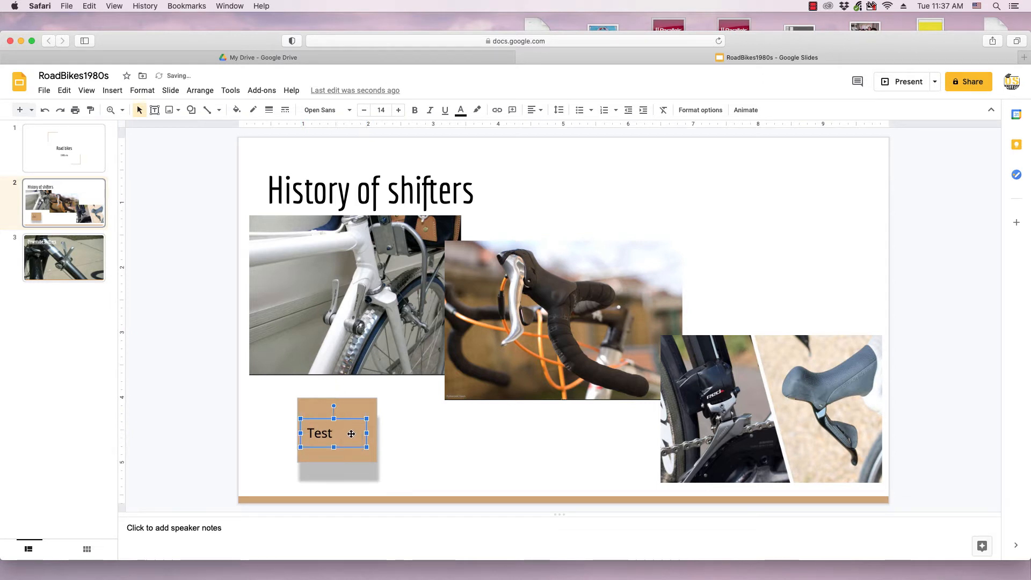
mouse_move(371, 478)
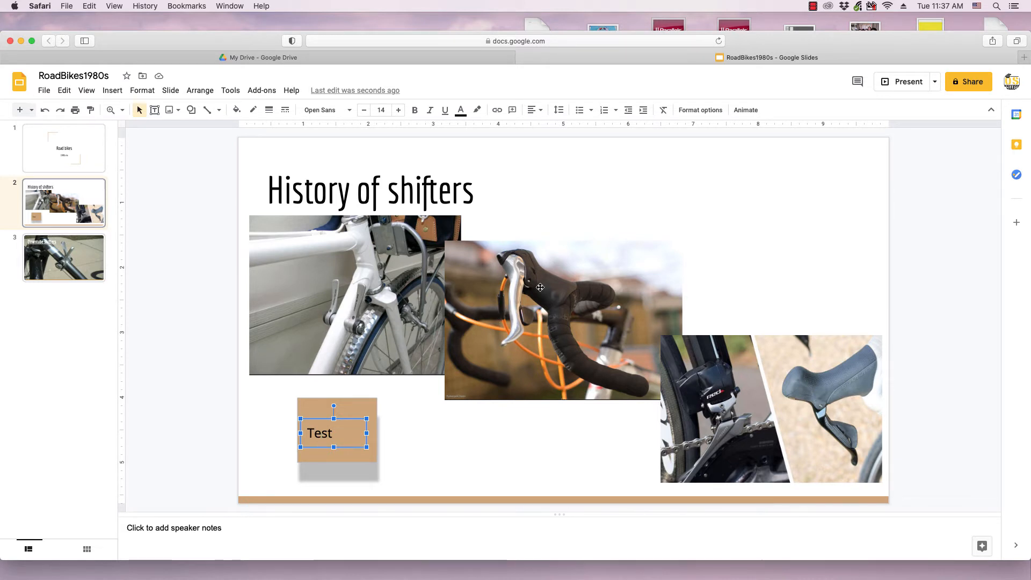
mouse_move(683, 180)
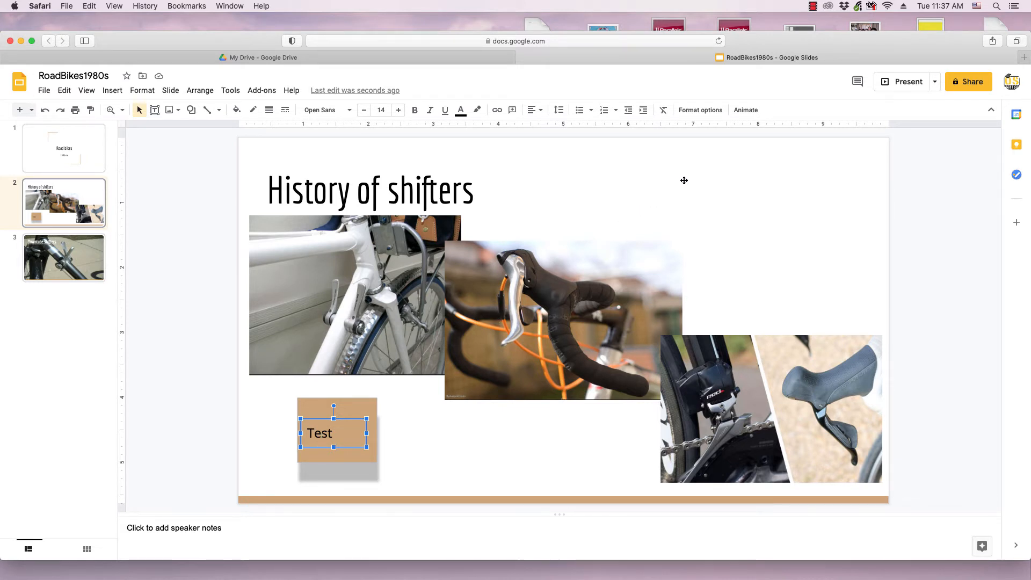
mouse_move(704, 172)
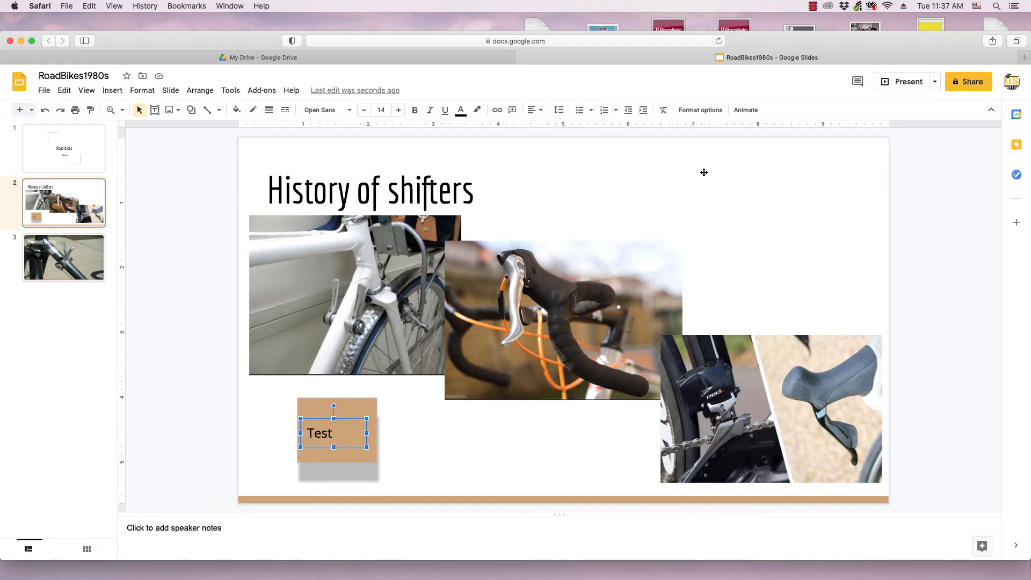
mouse_move(700, 109)
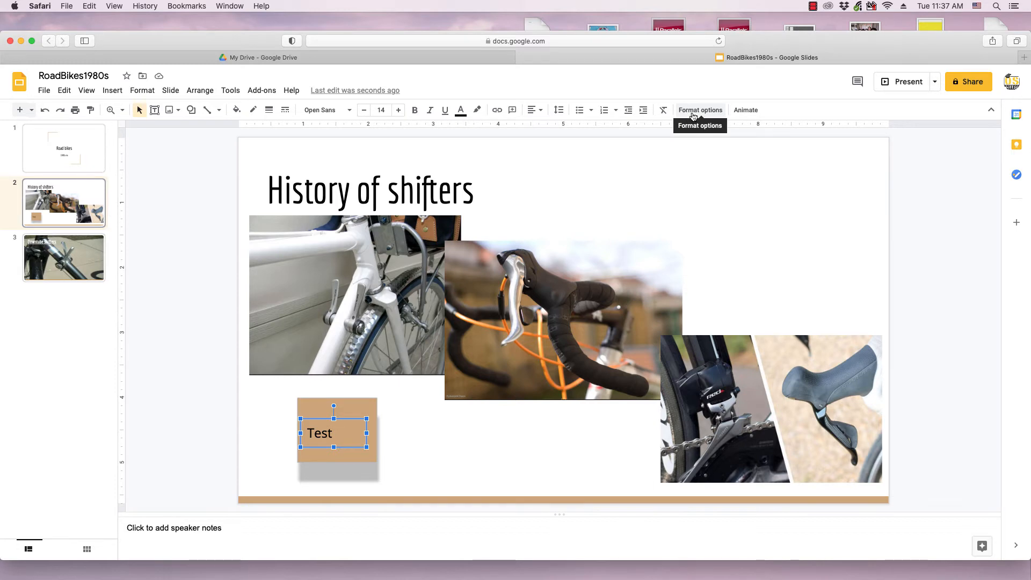
left_click(700, 110)
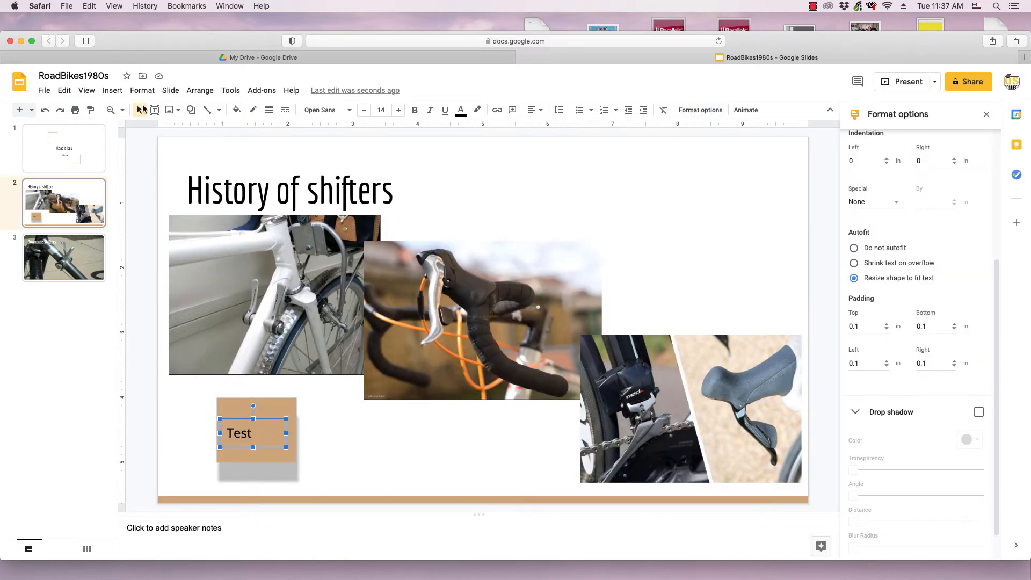
left_click(142, 91)
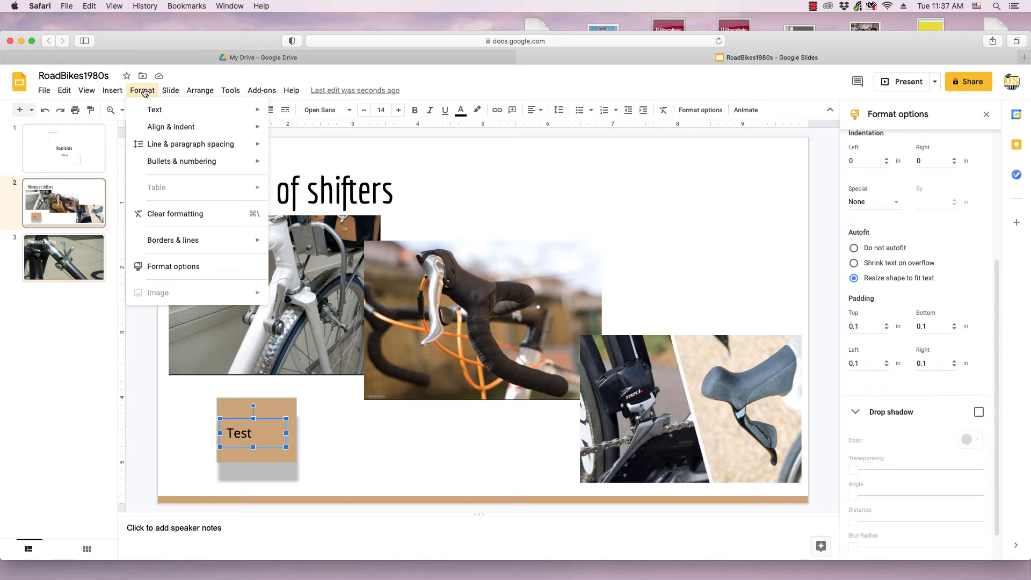
mouse_move(173, 267)
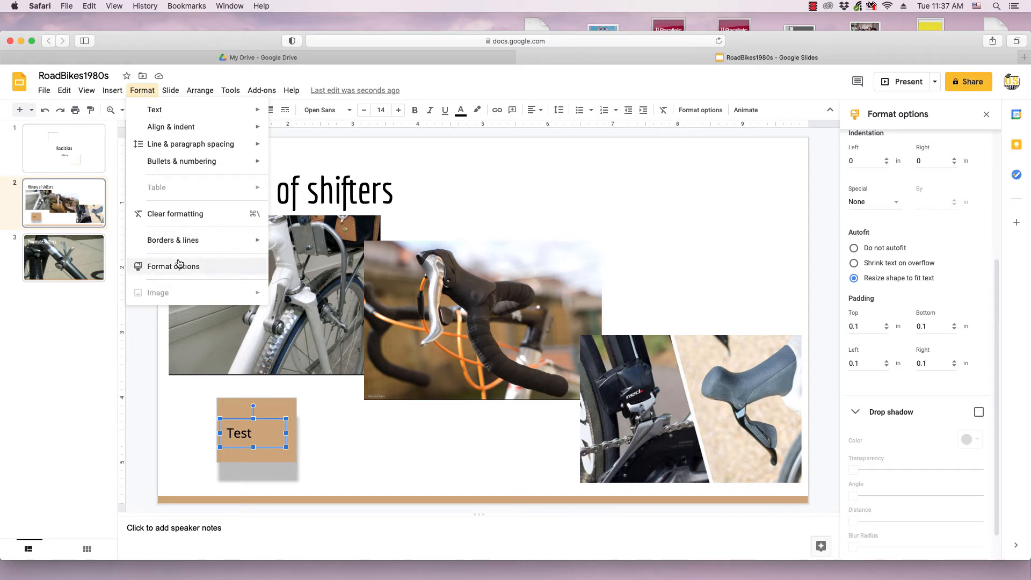
mouse_move(844, 272)
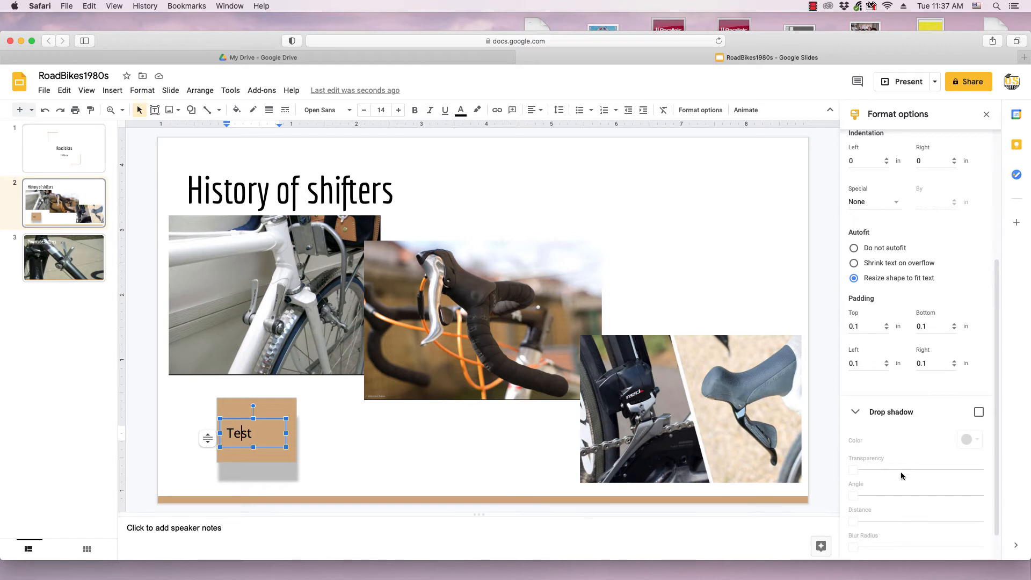
mouse_move(283, 443)
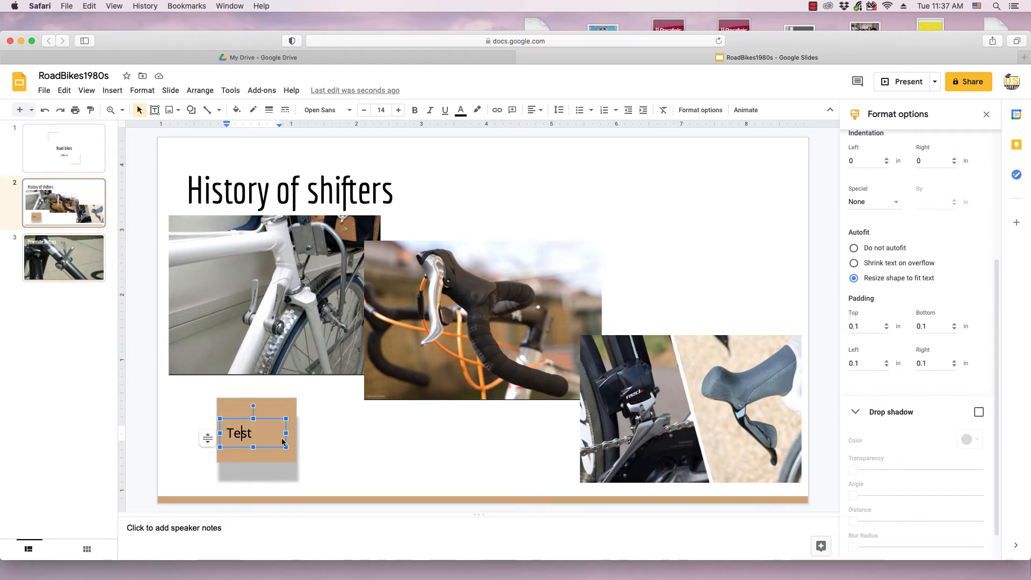
mouse_move(956, 433)
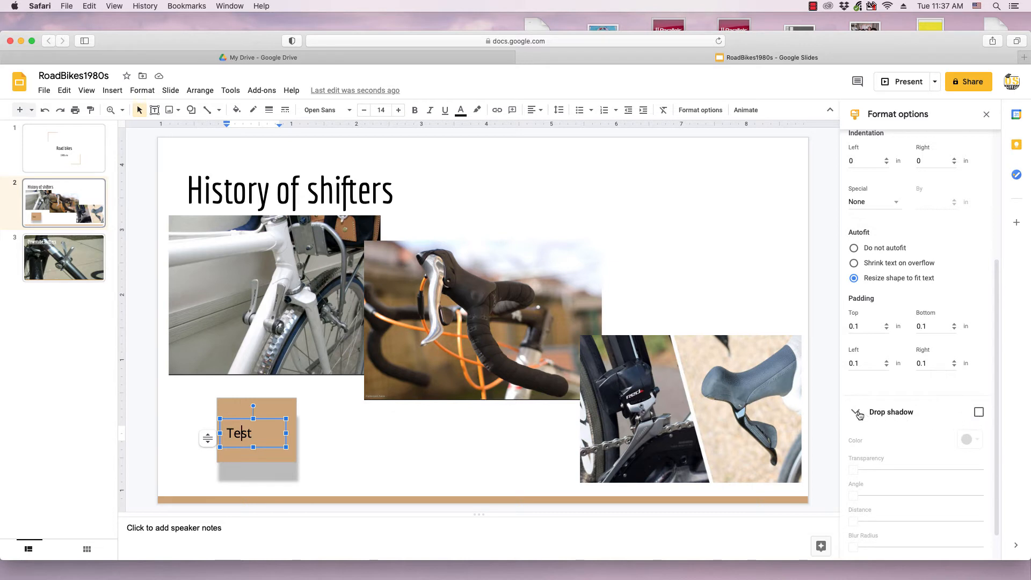
Enable Drop shadow for the 'Test' text in Format options.
left_click(979, 412)
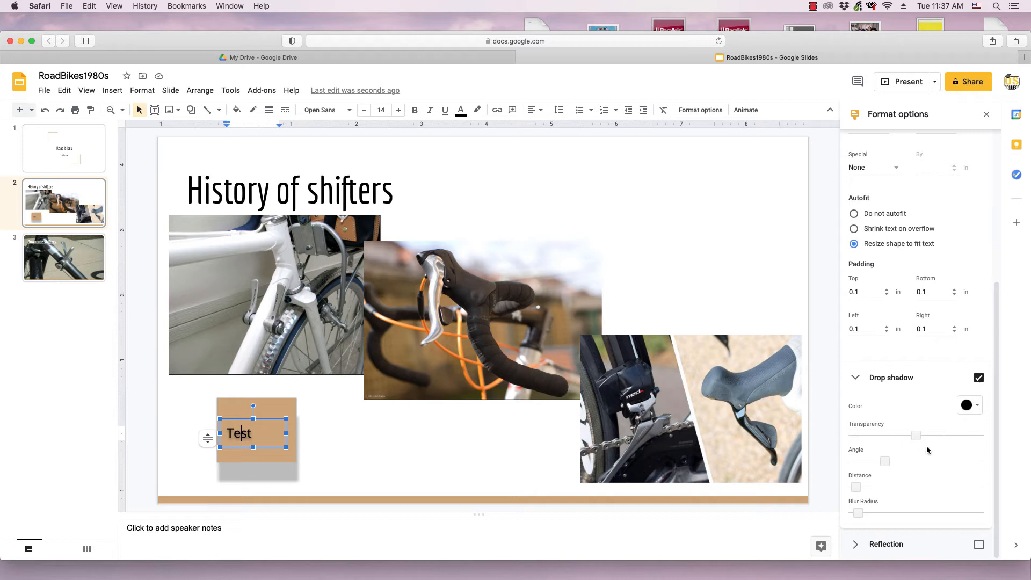
mouse_move(889, 461)
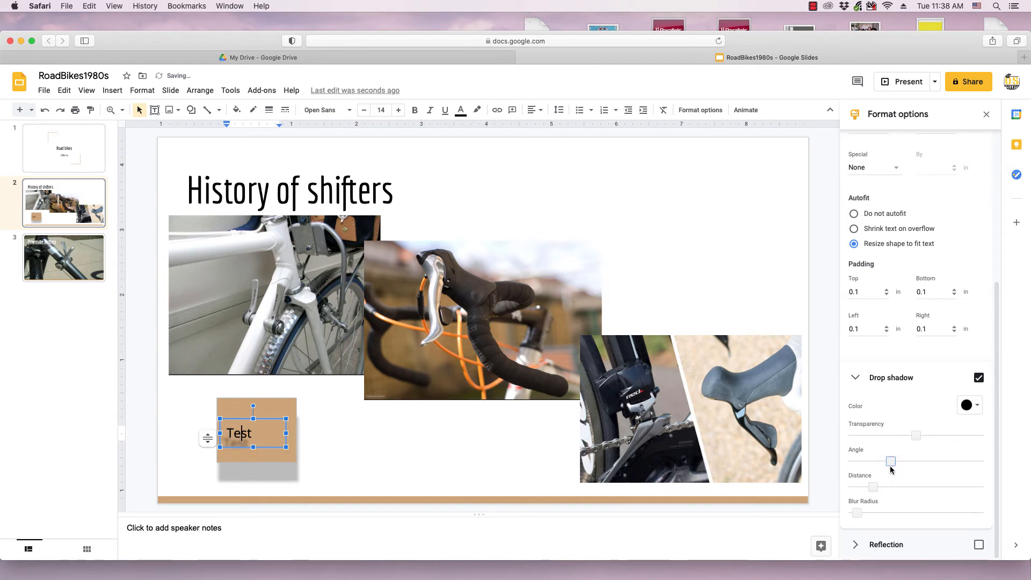
mouse_move(874, 485)
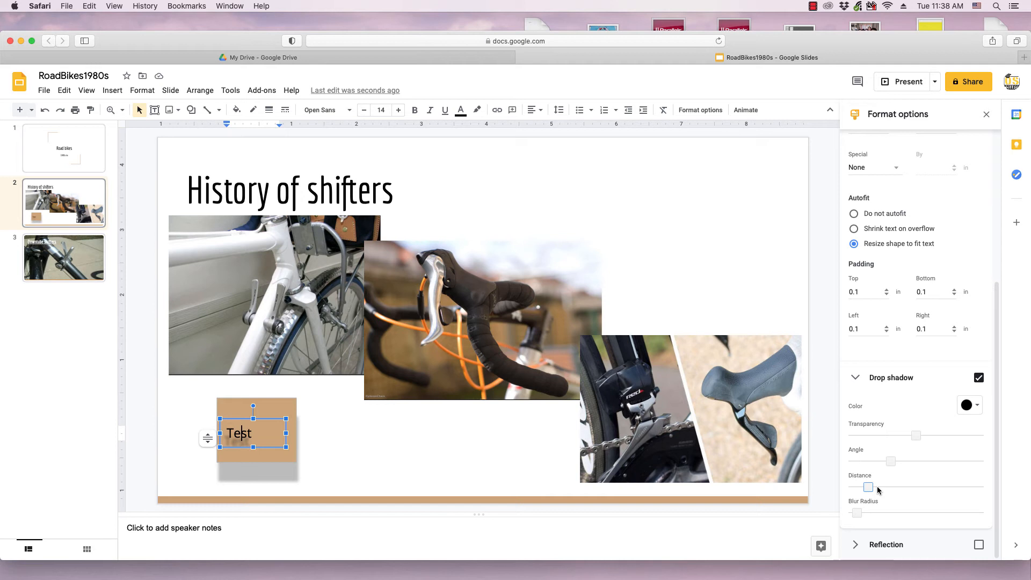
mouse_move(880, 518)
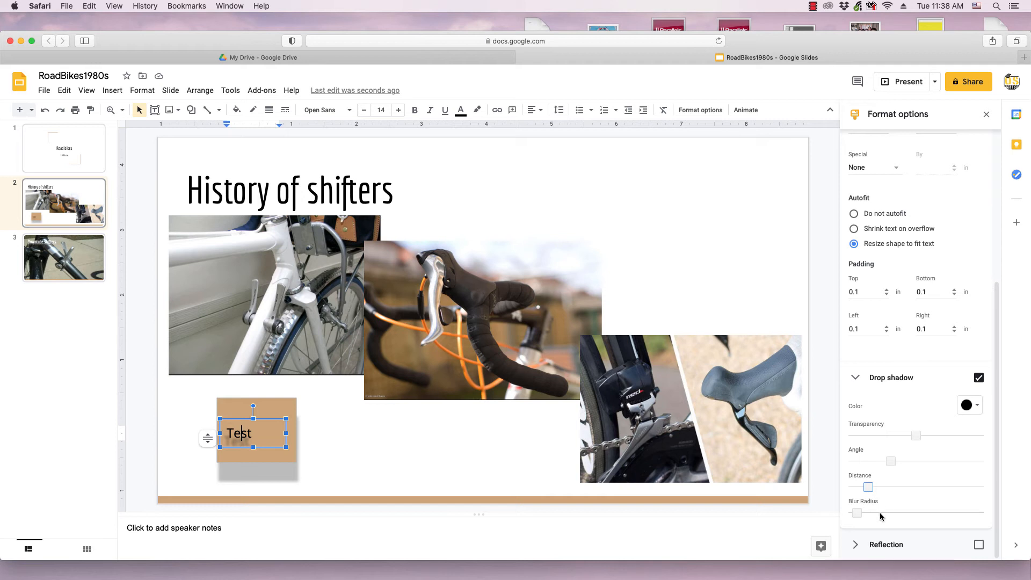
mouse_move(977, 410)
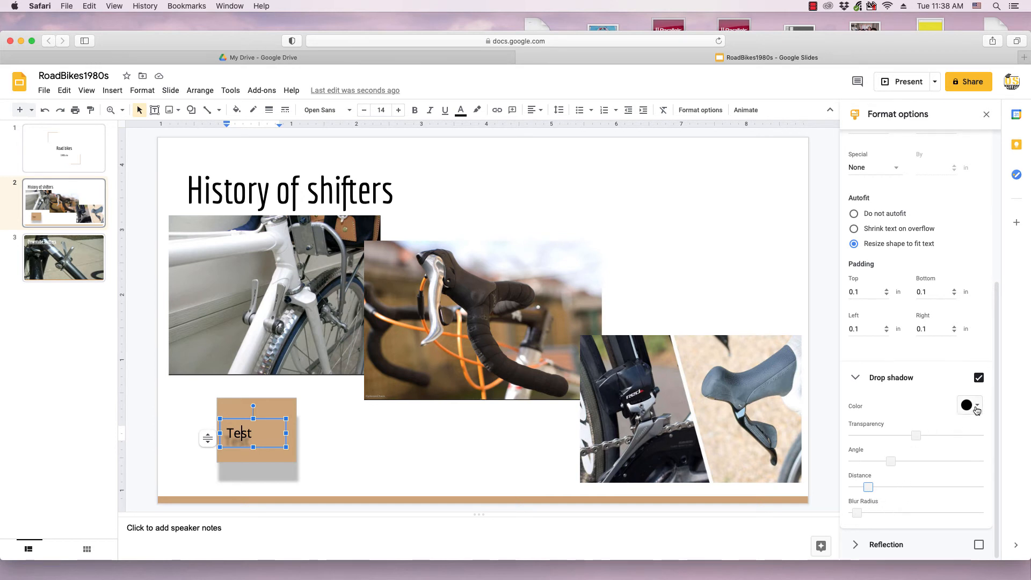
Try red, then green as the 'Test' shadow colour, then reopen the colour choices.
left_click(966, 405)
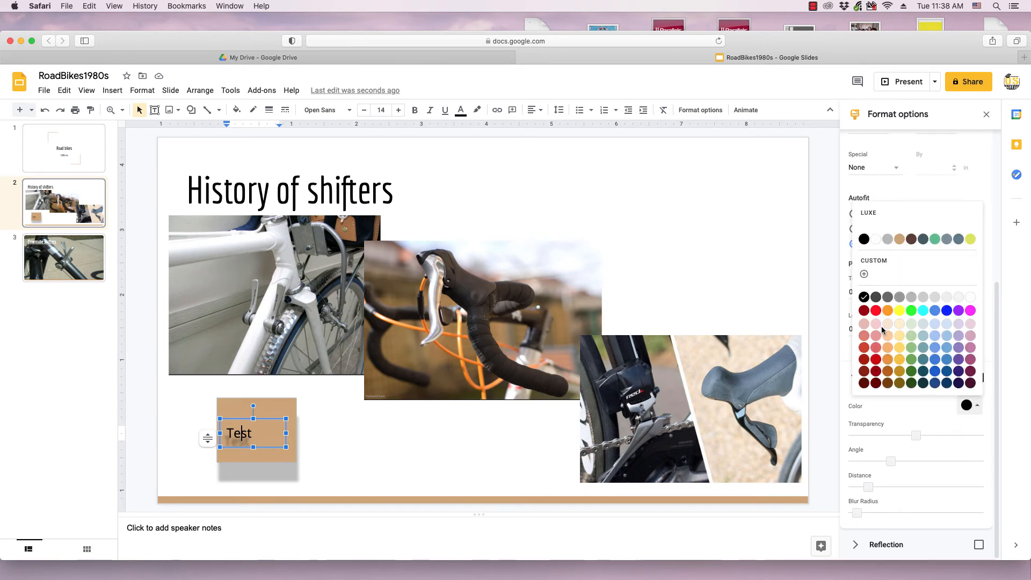
left_click(864, 310)
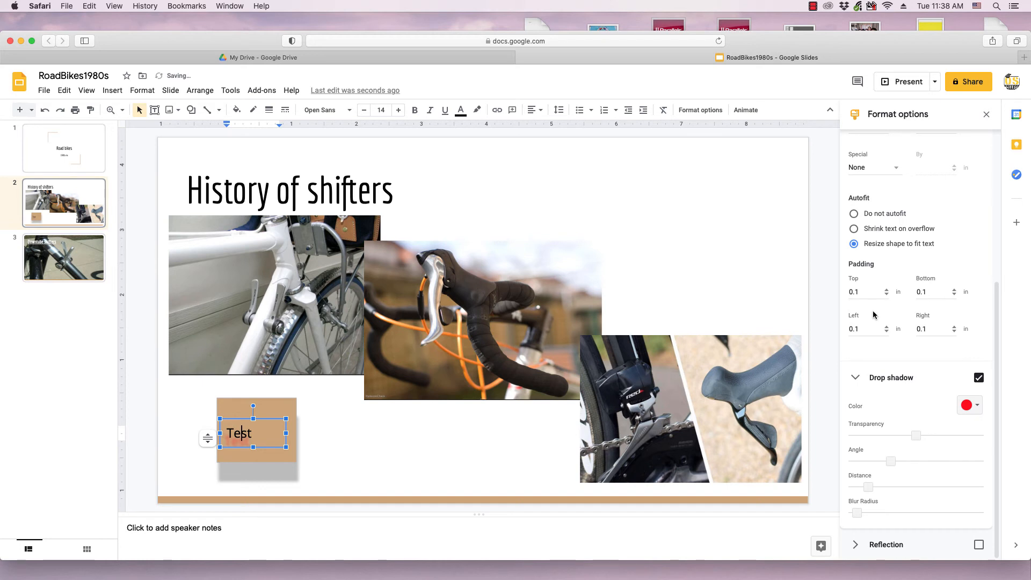
left_click(966, 405)
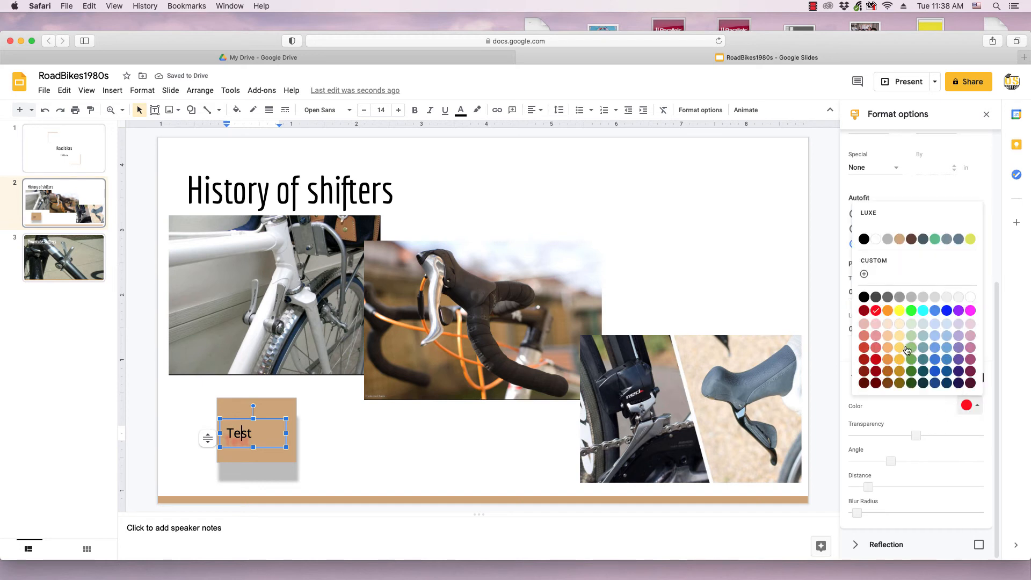
left_click(910, 310)
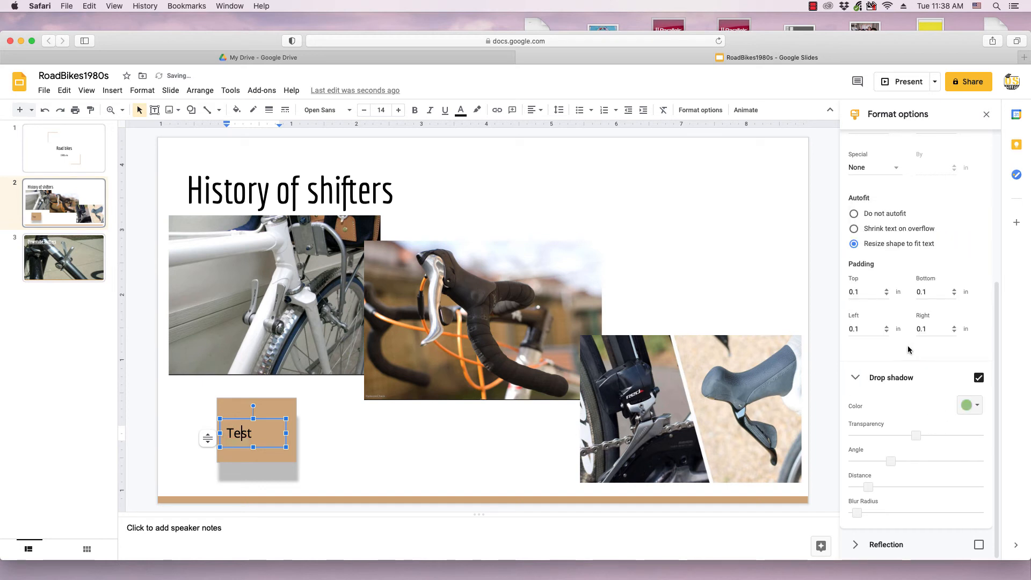
left_click(966, 405)
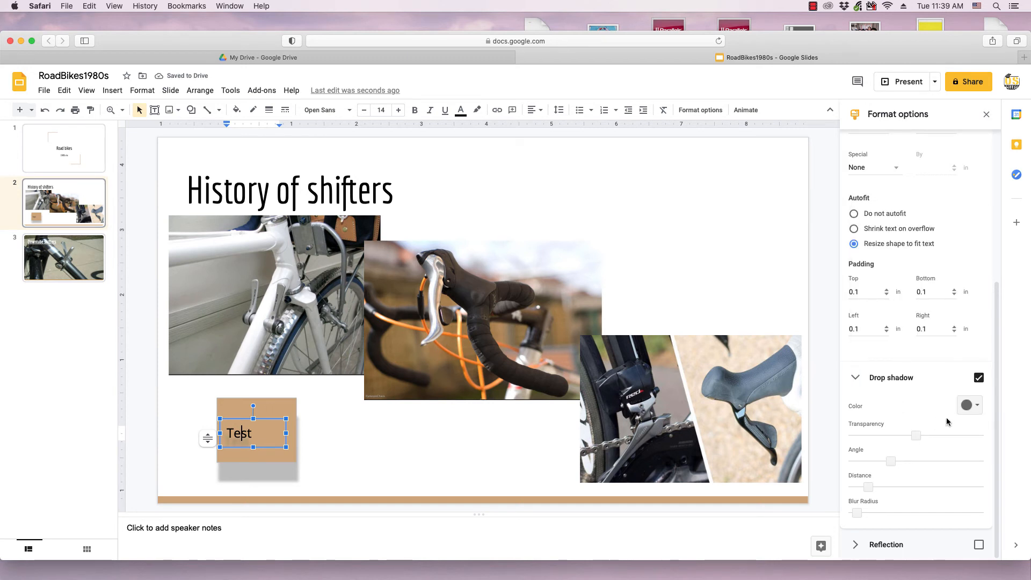
mouse_move(579, 522)
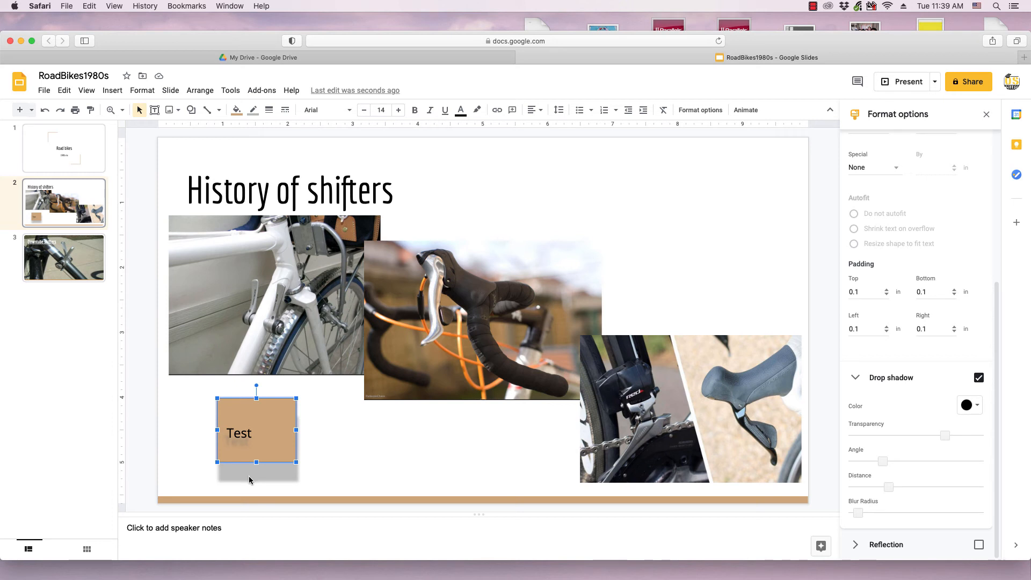
mouse_move(251, 458)
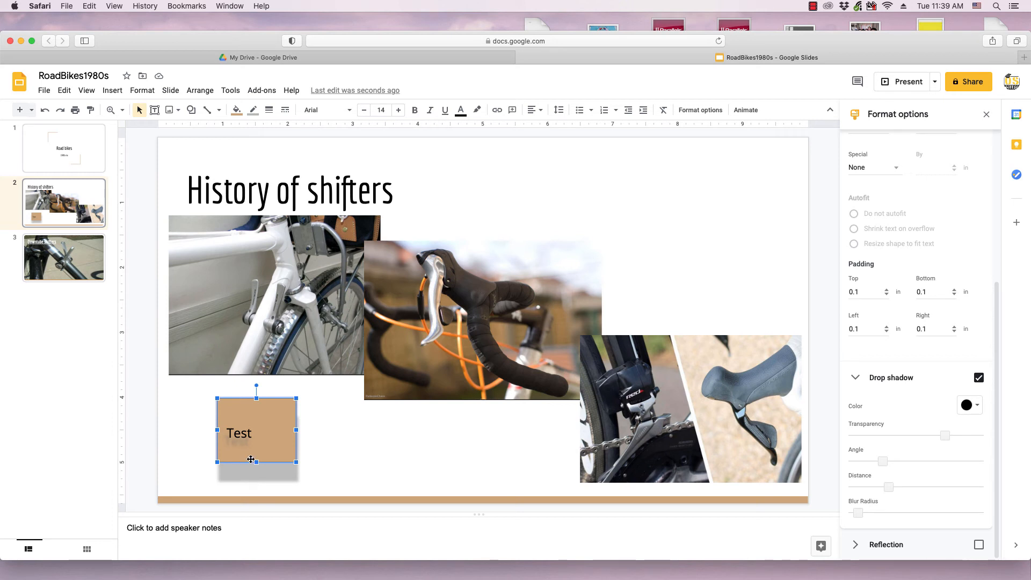